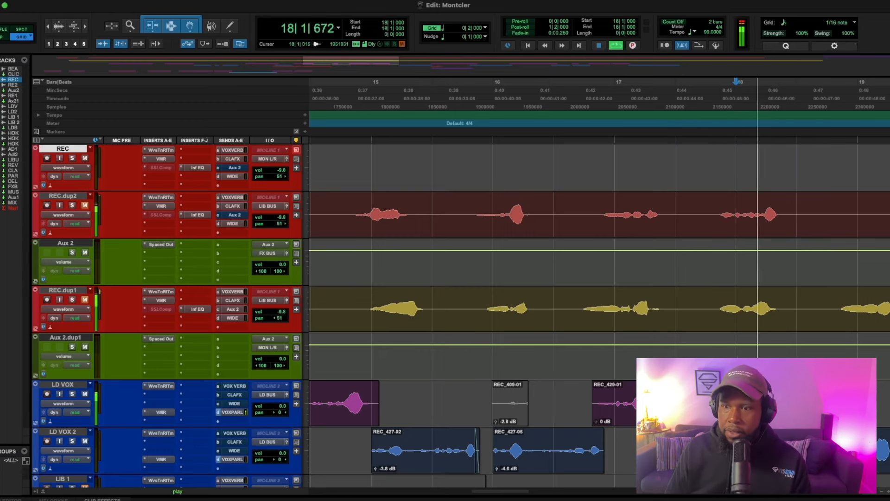
- Scroll the Edit window to the LD VOX, LD VOX 2, LIB and LD BUS tracks
scroll("right", 3)
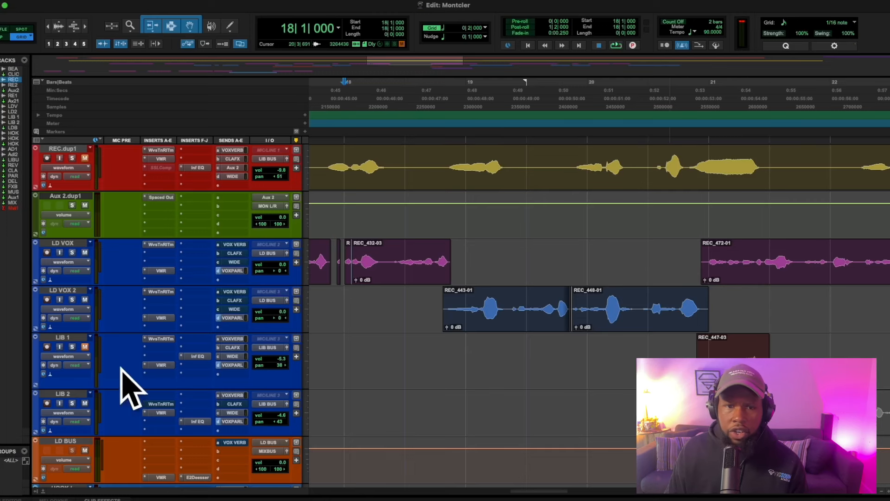
left_click(356, 306)
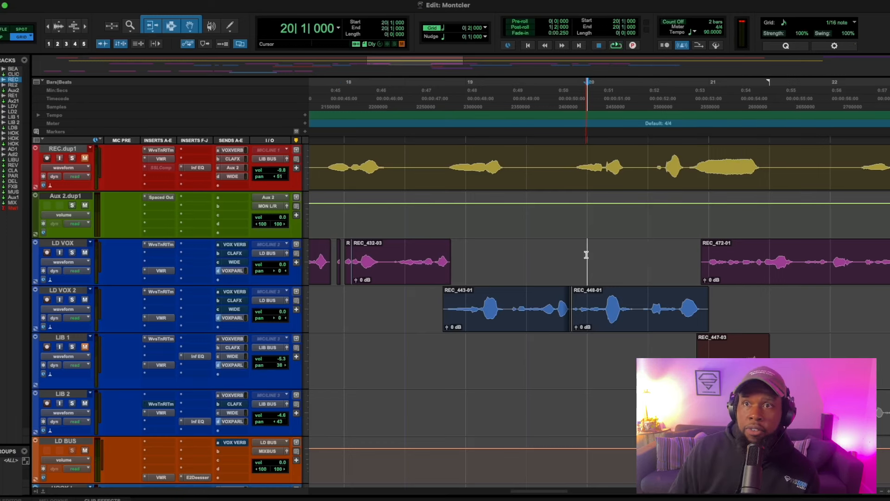
left_click(632, 44)
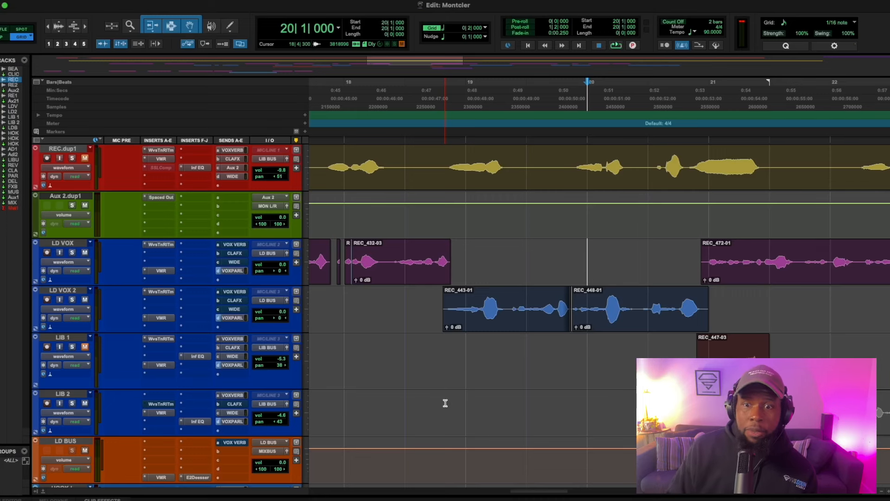
mouse_move(602, 315)
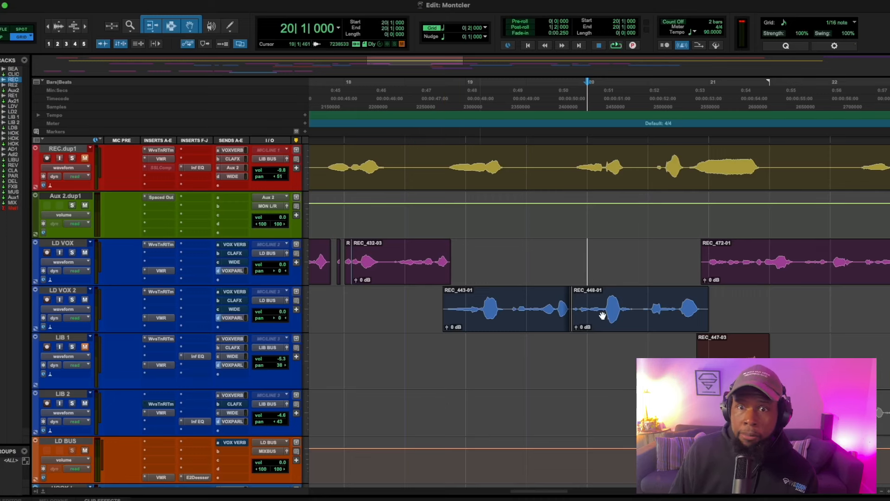
mouse_move(404, 335)
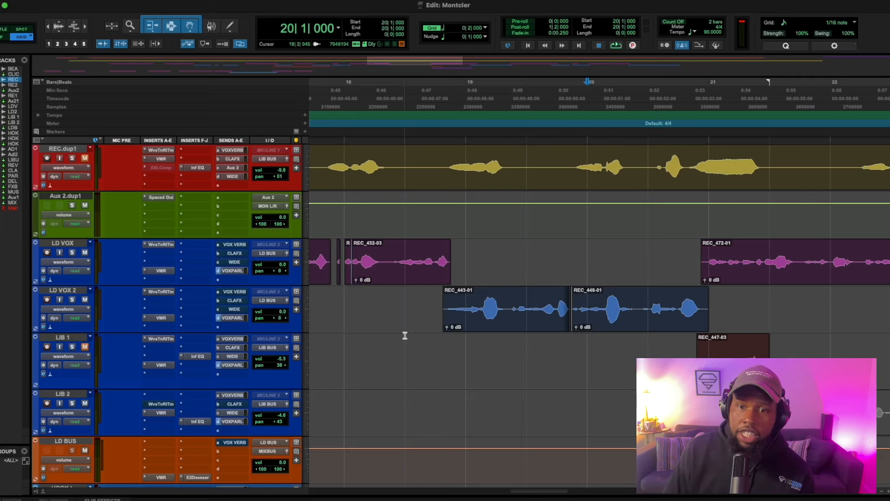
- Split the later LD VOX and LD VOX 2 clips and boost the later phrase +4.4 dB
left_click(508, 306)
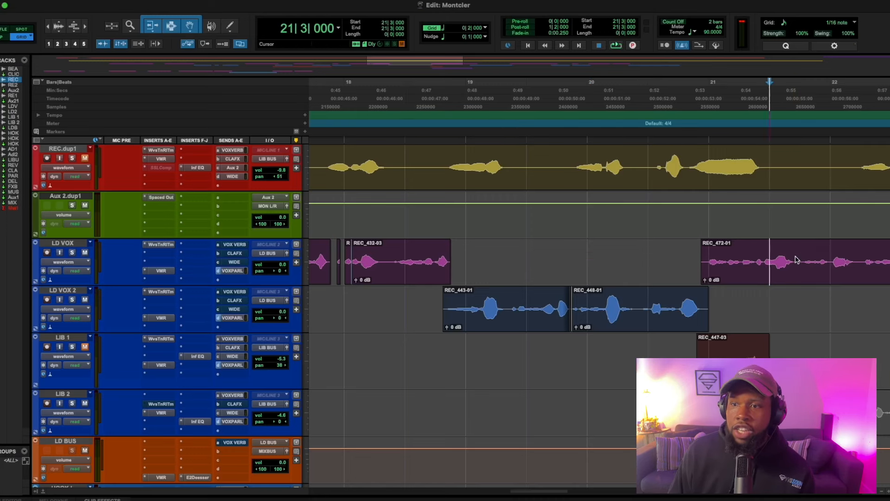
left_click(445, 28)
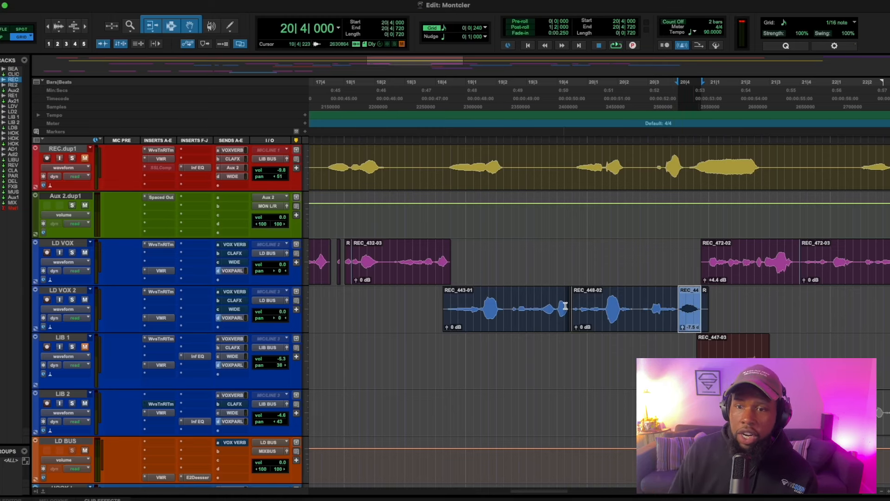
left_click(605, 309)
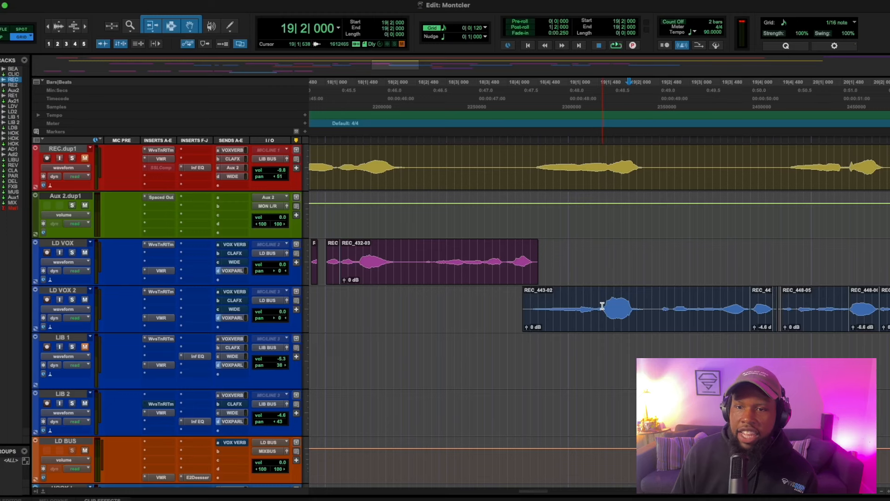
- Separate LD VOX 2's loud syllables and set the REC_472 clips to +2.6 dB
left_click(619, 306)
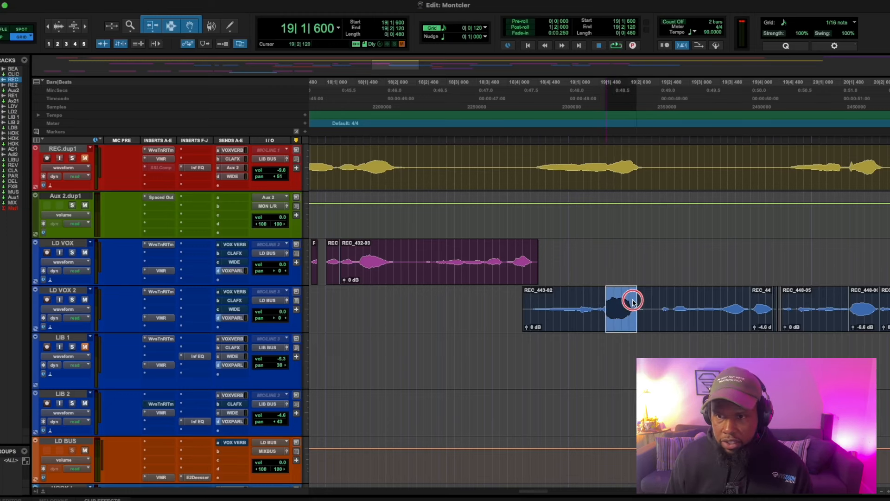
left_click(601, 308)
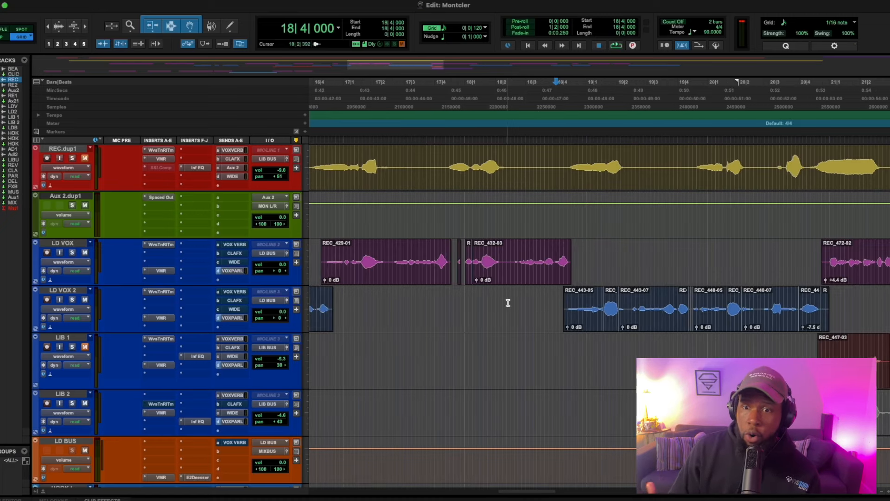
left_click(616, 45)
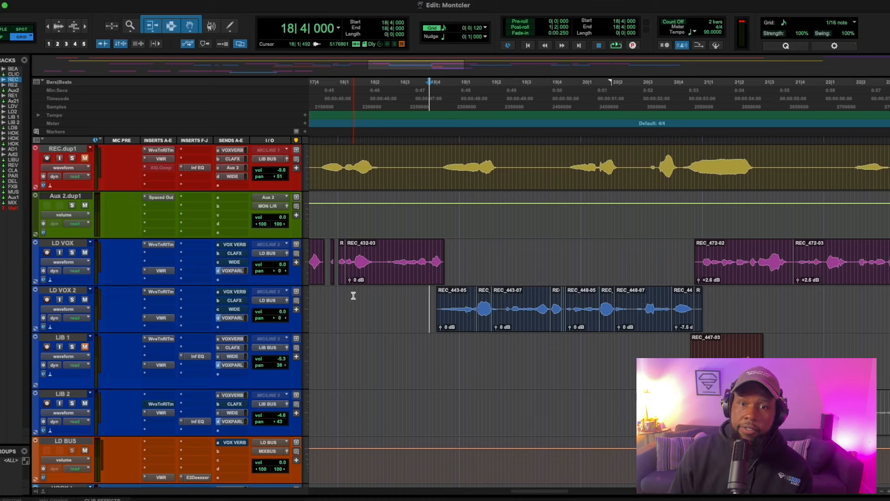
- Open the Slate Virtual Mix Rack insert on LD BUS
key("space")
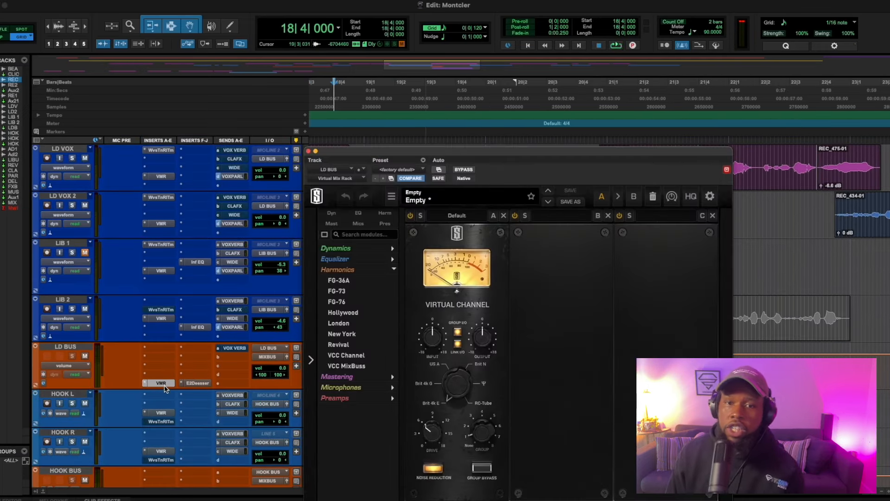
- Load the FG-Stress compressor from the Dynamics list into VMR slot B
left_click(335, 248)
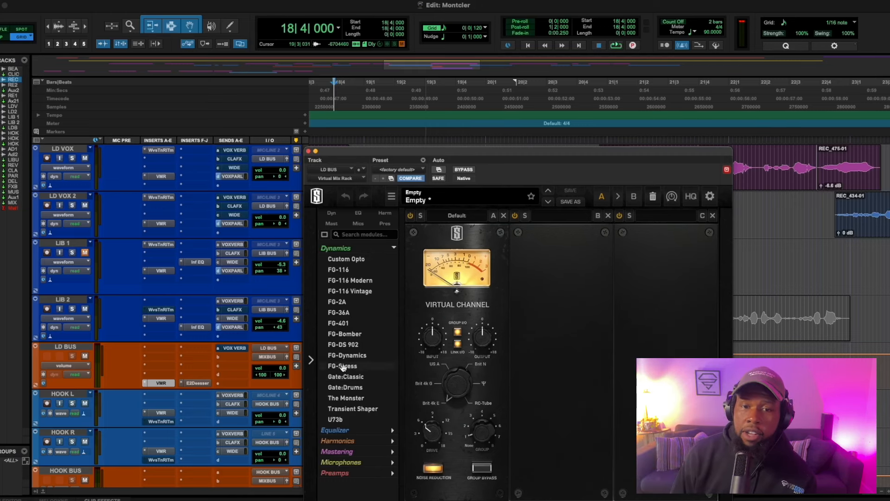
left_click(342, 365)
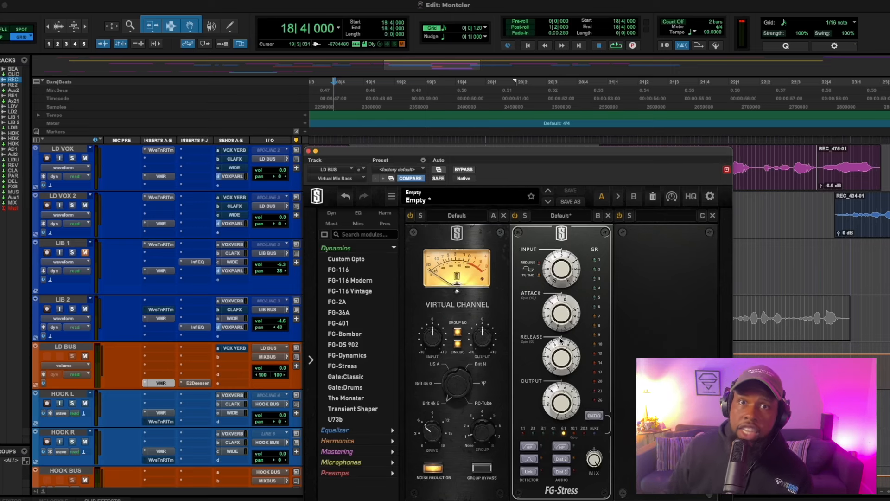
mouse_move(699, 298)
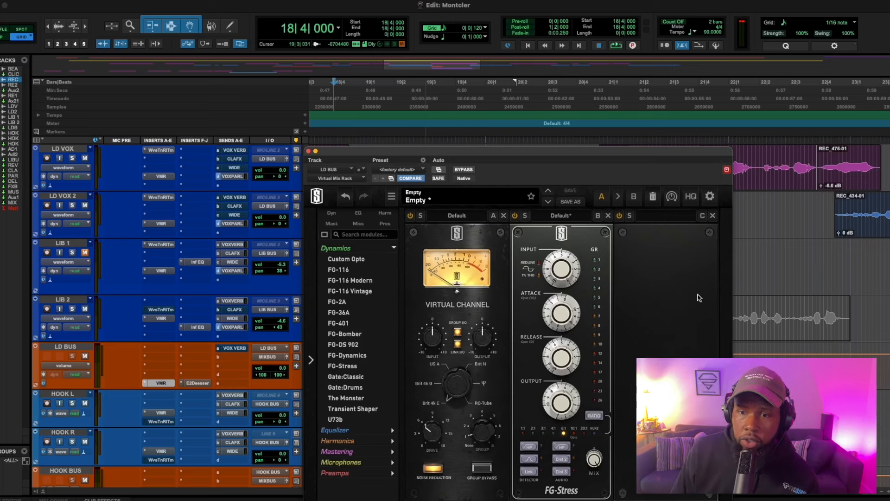
- Load the FG-A equalizer from the Equalizer list into VMR slot C
left_click(561, 356)
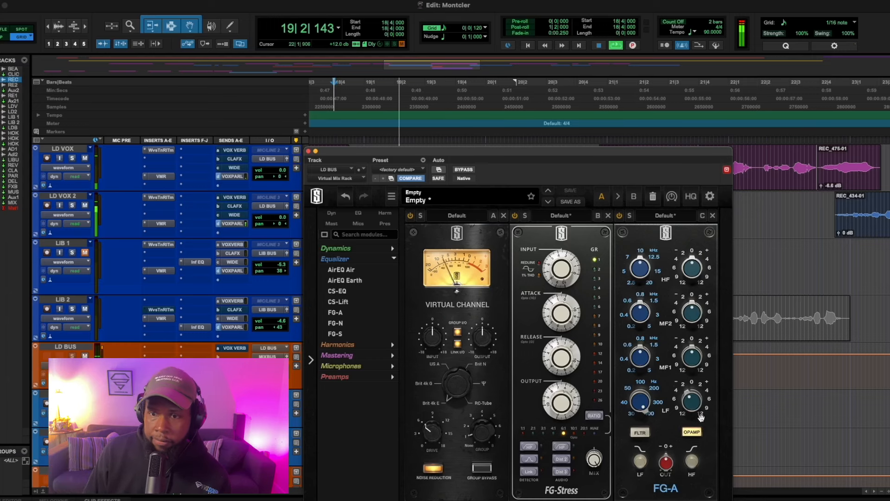
- Adjust the FG-Stress and FG-A module settings in the LD BUS rack
left_click(667, 461)
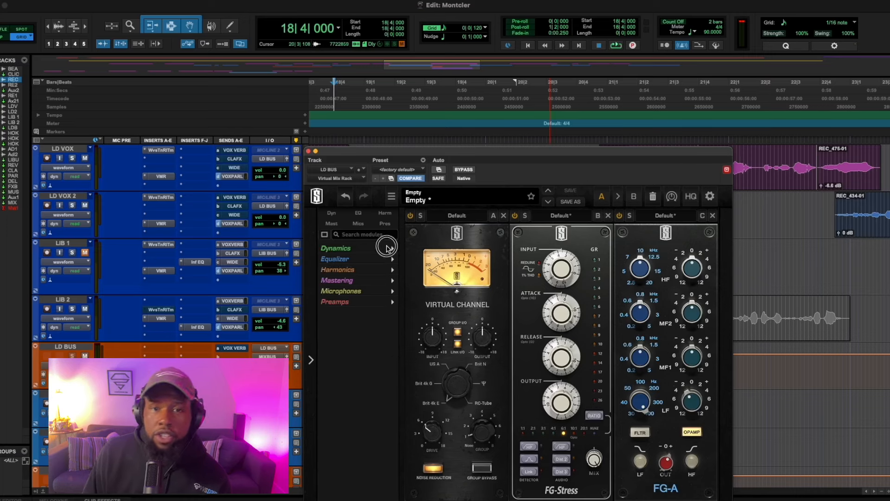
- Add the FG-116 compressor to the rack and dismiss the CPU overload warning
left_click(336, 248)
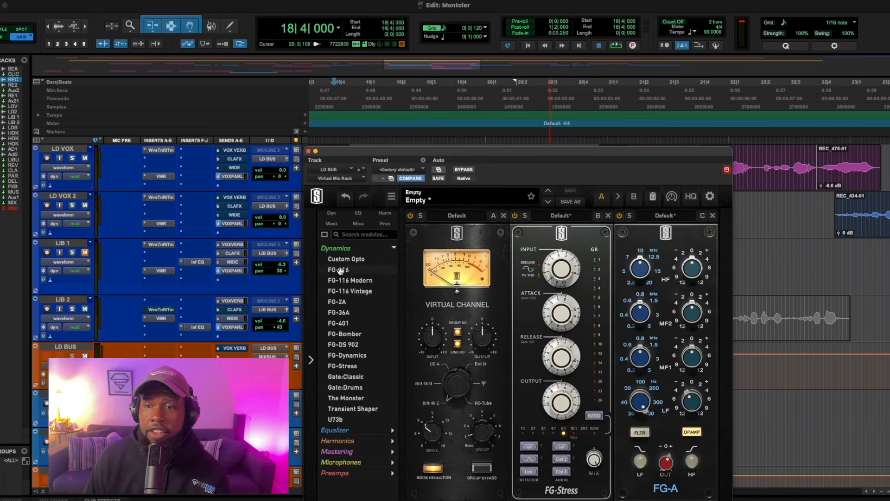
left_click(339, 270)
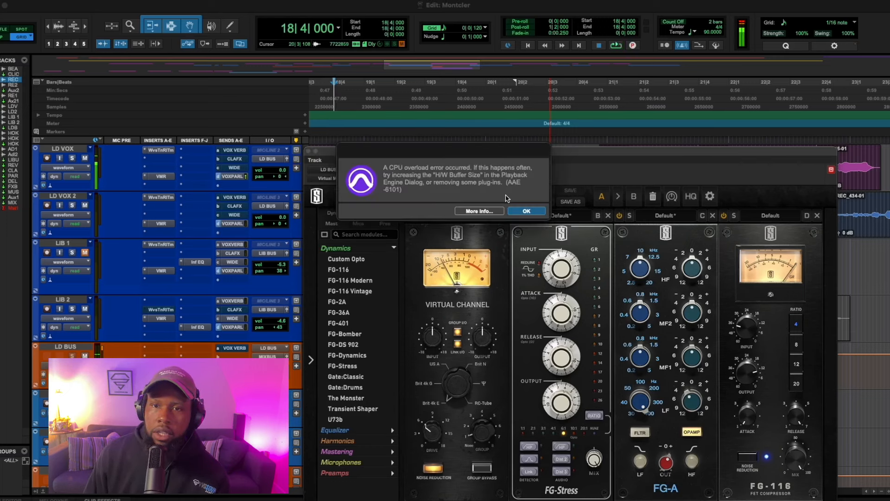
left_click(526, 211)
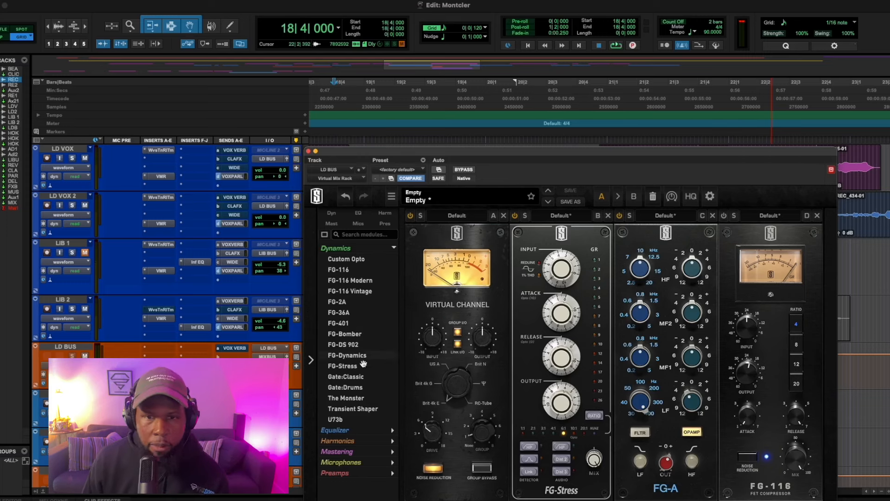
- Reopen the Dynamics module category to pick FG-116 Vintage for slot E
left_click(336, 248)
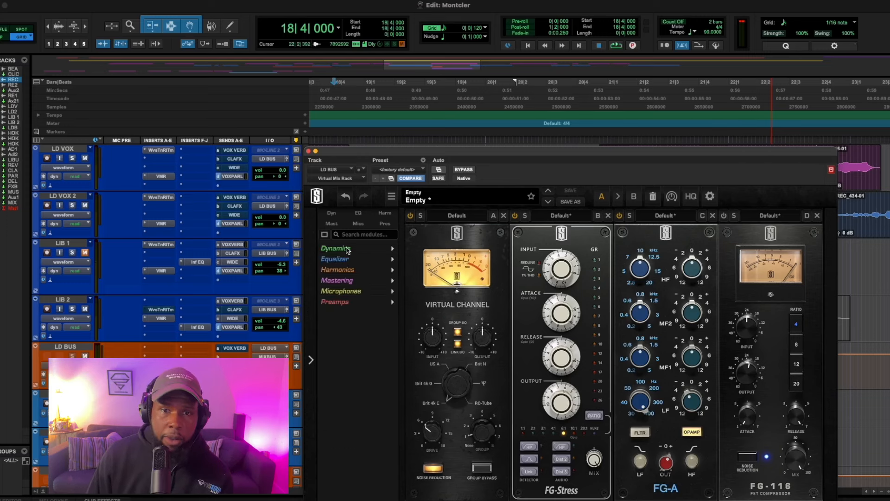
left_click(335, 248)
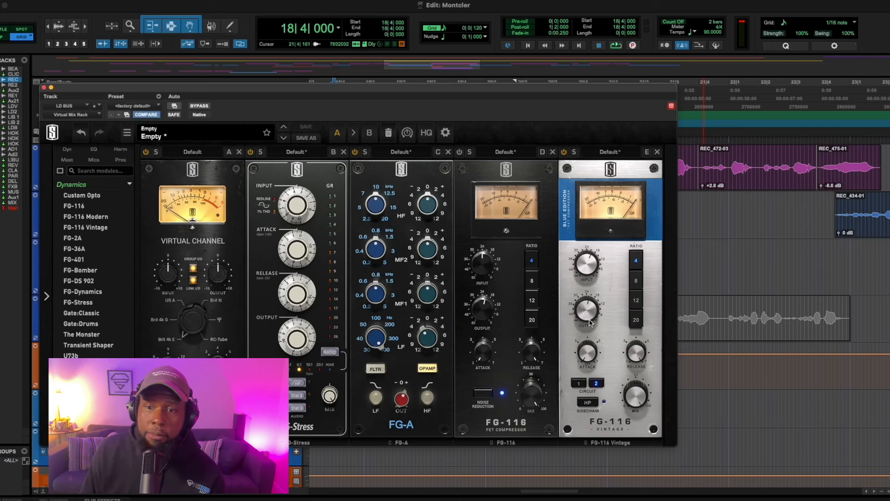
left_click(616, 45)
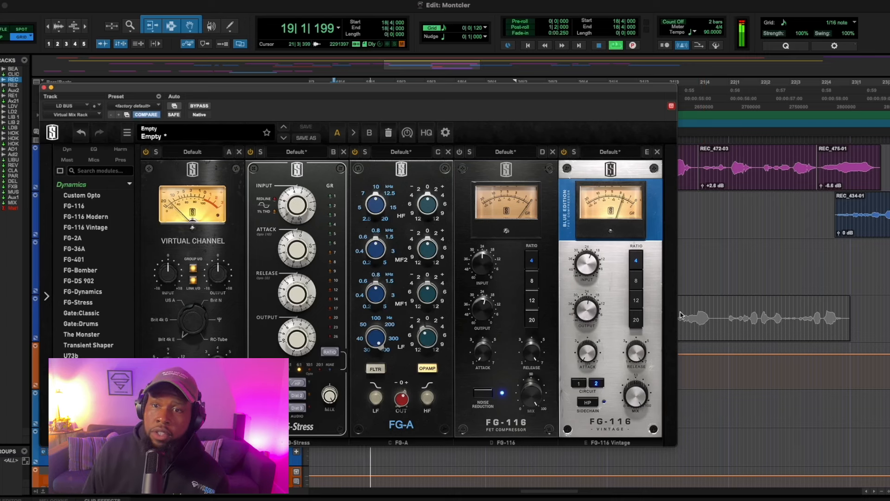
left_click(596, 383)
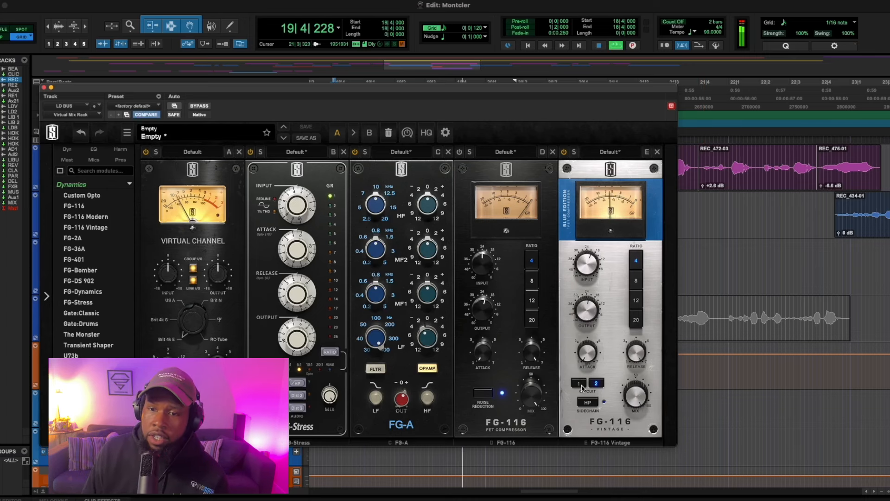
left_click(577, 382)
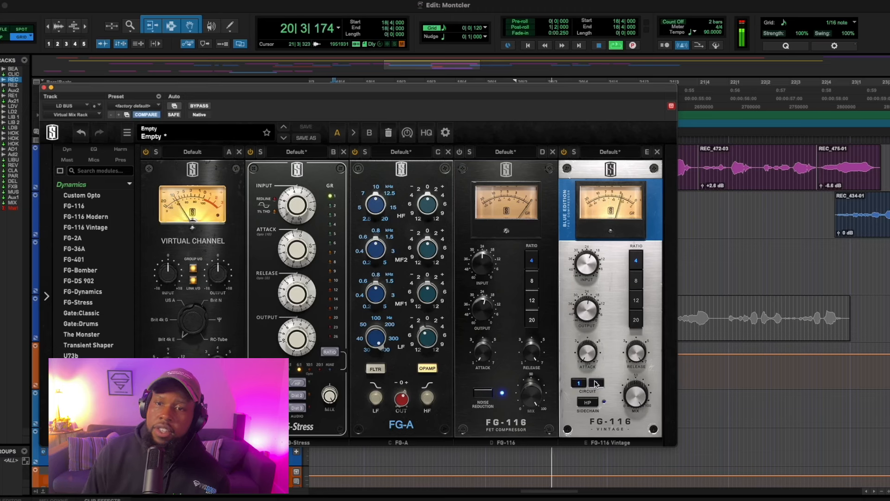
left_click(595, 383)
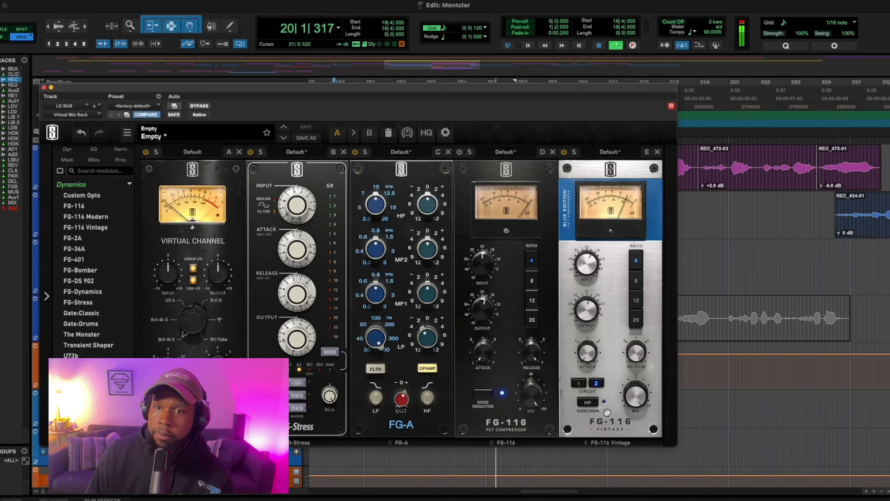
left_click(579, 382)
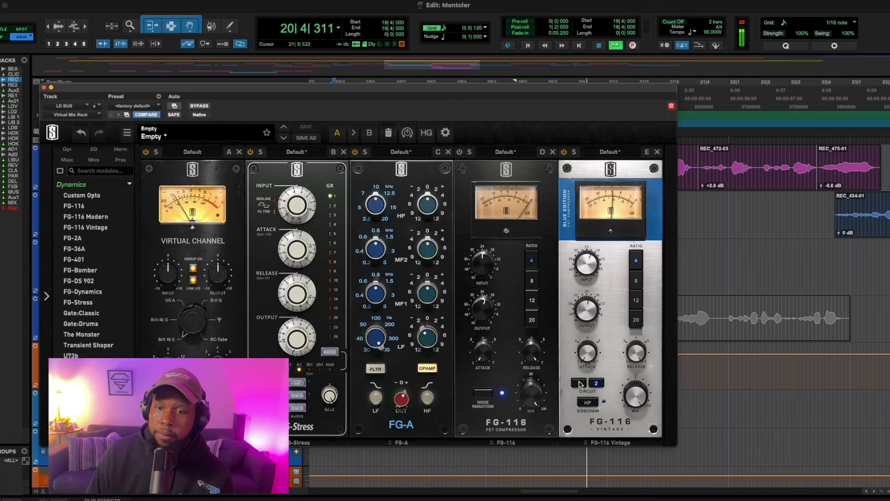
left_click(577, 383)
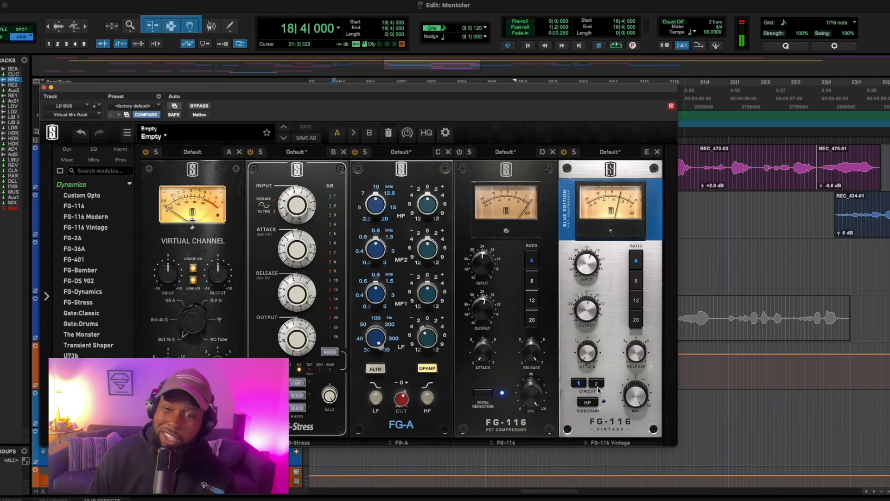
left_click(596, 382)
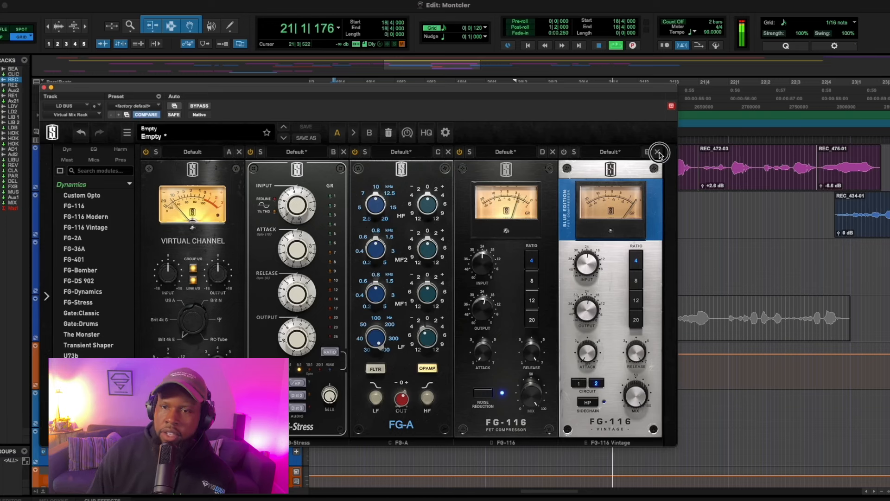
- Remove FG-116 Vintage from slot E and close the VMR window
left_click(658, 152)
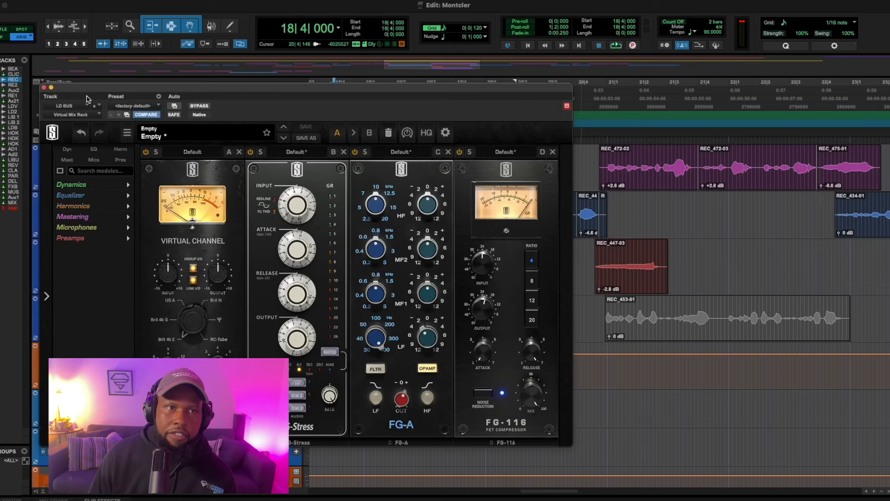
left_click(43, 88)
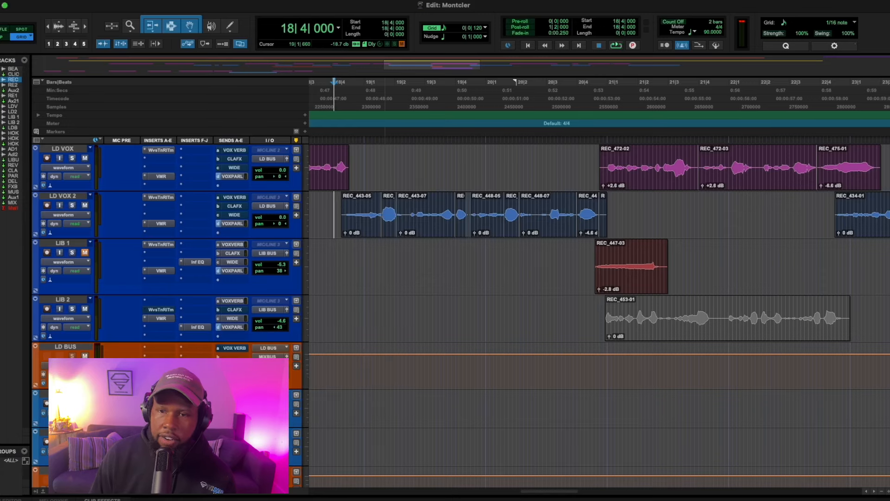
- Insert Infinity EQ on an empty LD BUS insert slot
left_click(196, 347)
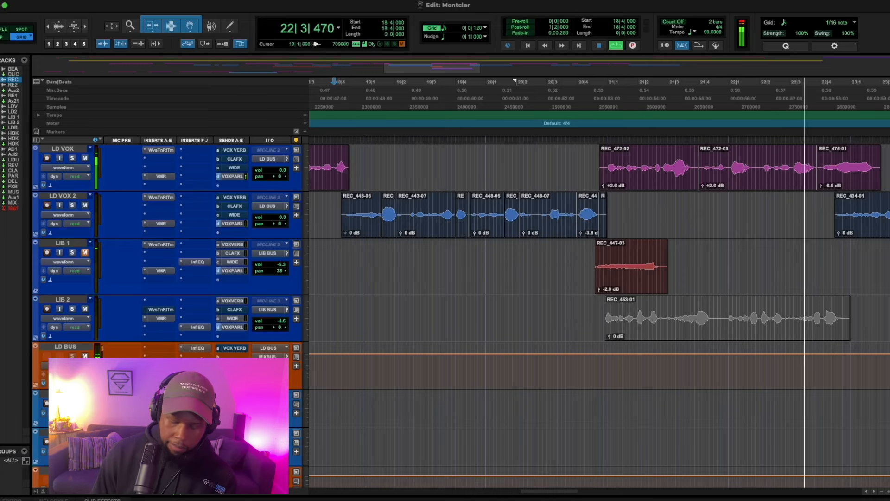
- Search 'rvo' and insert RVox (stereo) on the LD BUS after Inf EQ
type("rvo")
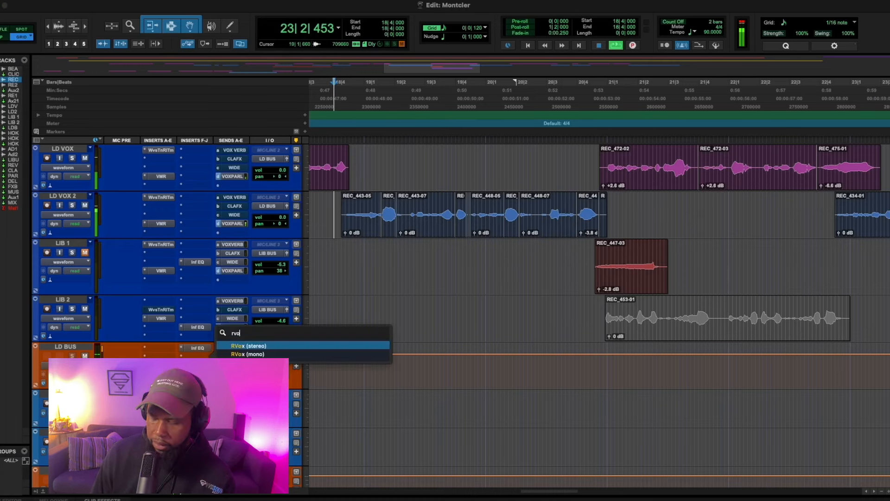
left_click(246, 345)
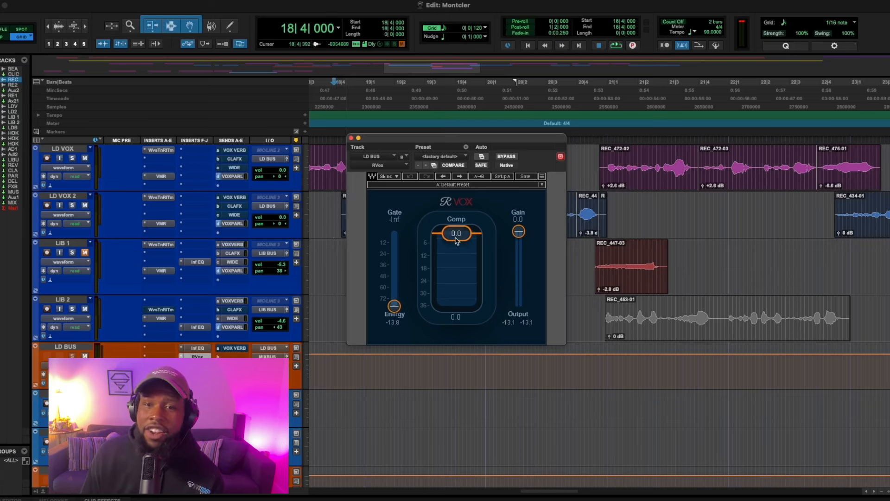
mouse_move(442, 321)
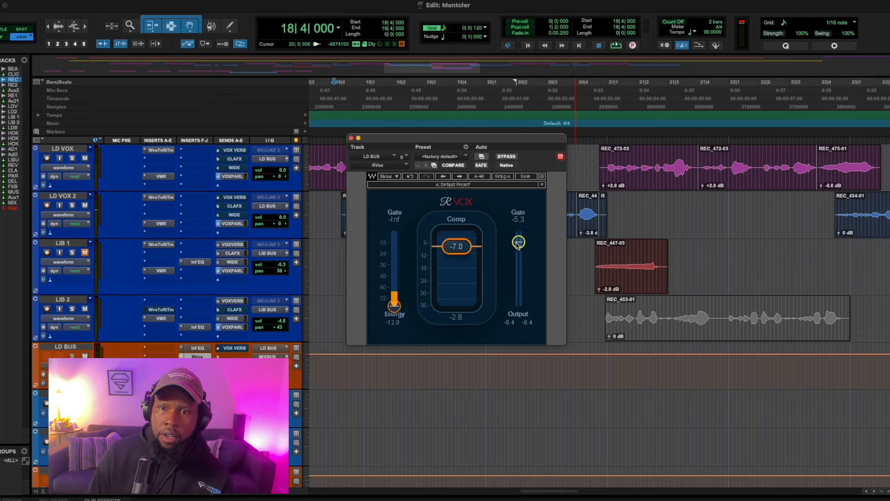
- Set RVox compression to -7.0 and gain to -5.3, then close its window
left_click(616, 45)
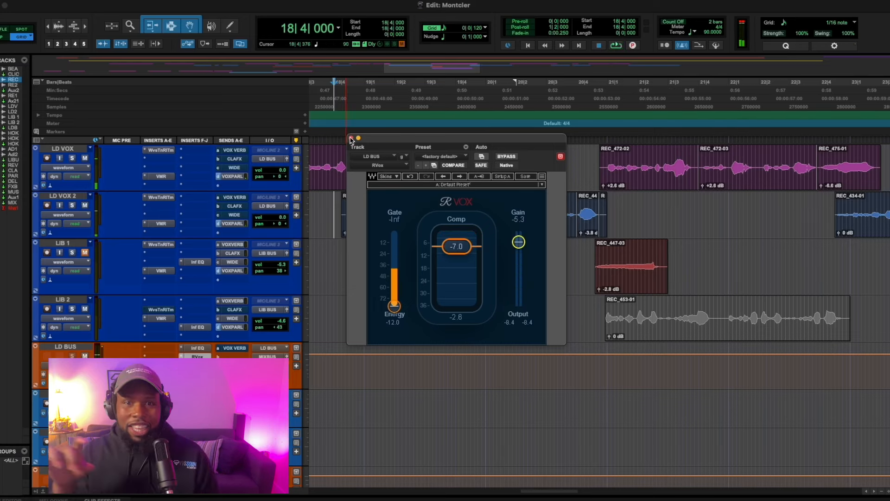
left_click(351, 139)
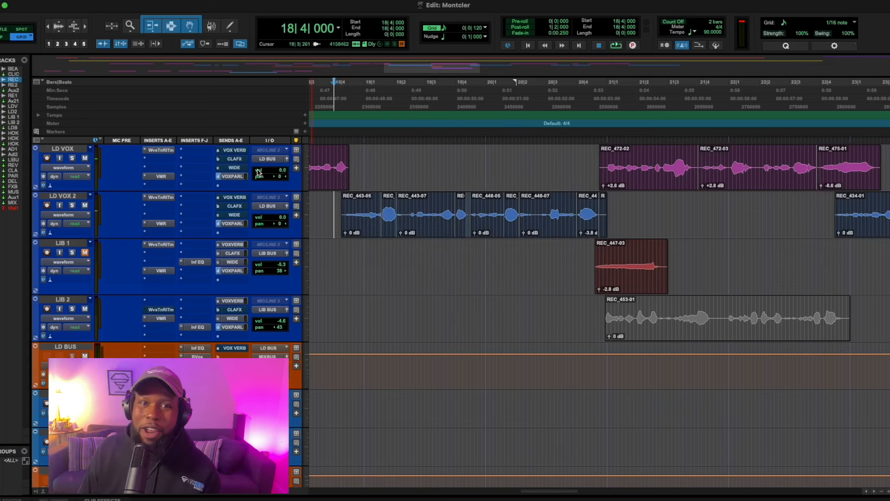